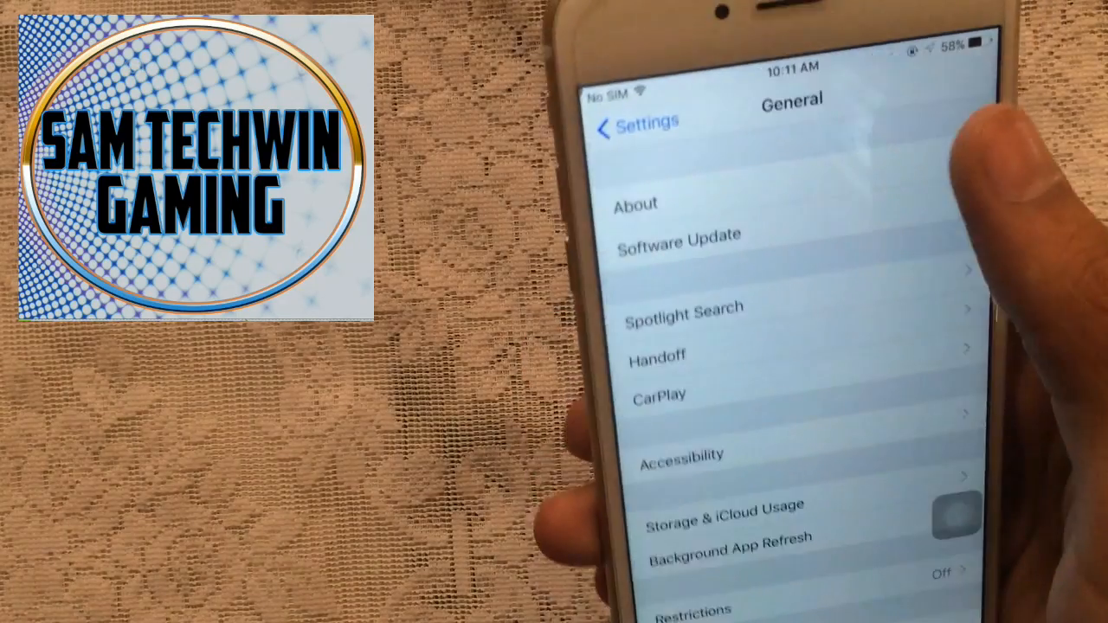
Switch from the cydiaimpactor.com tab to the Hollr2099 IPA Library tab in Chrome.
click(634, 204)
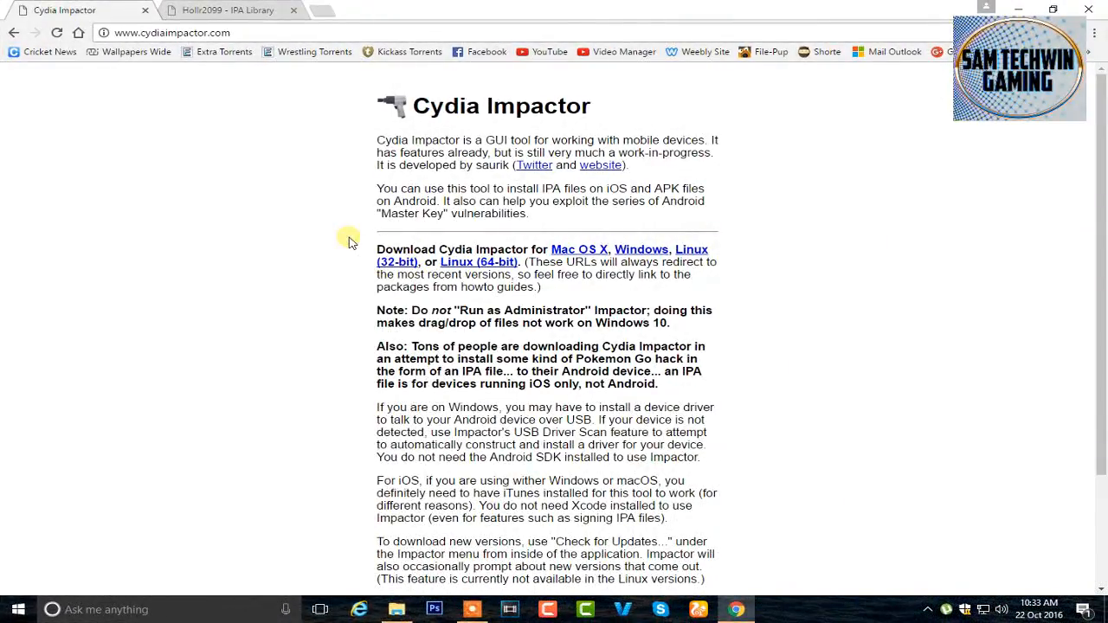
click(171, 32)
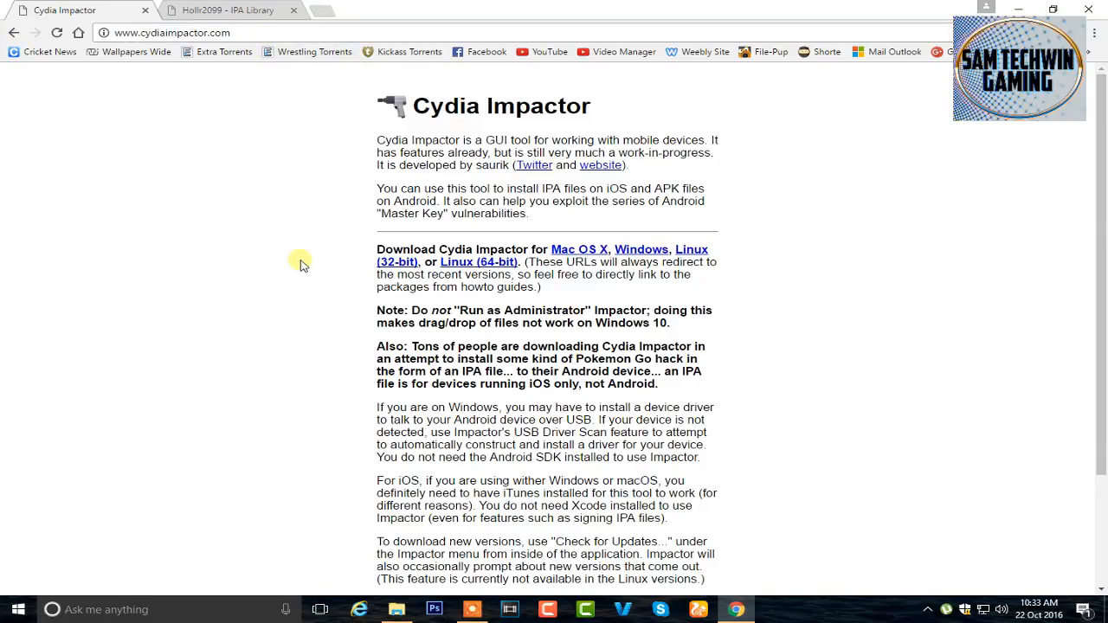
mouse_move(575, 257)
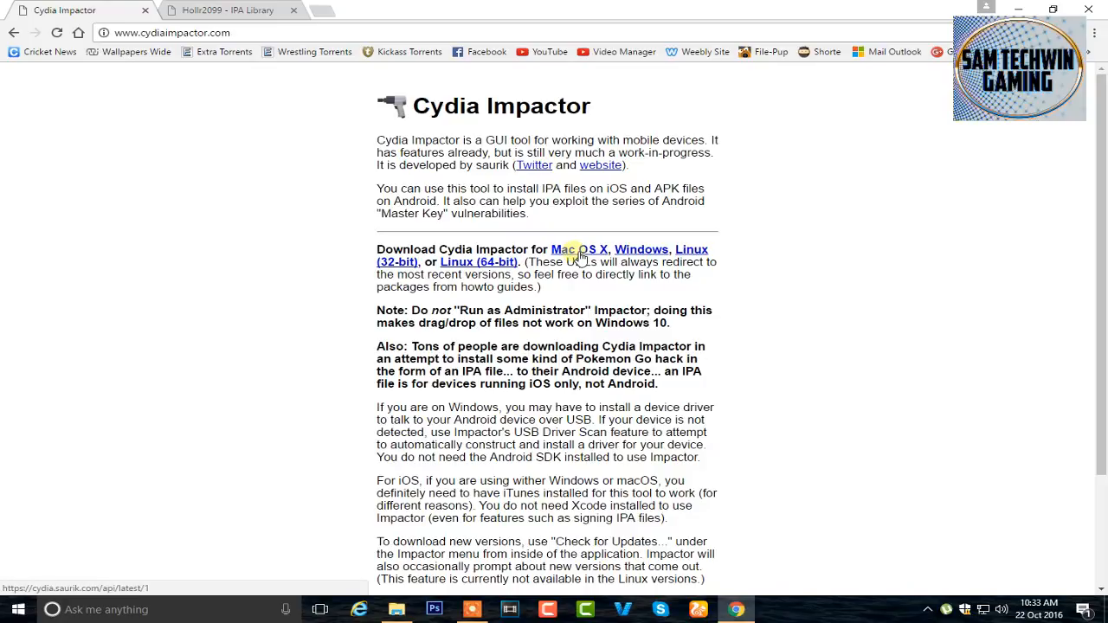
click(225, 10)
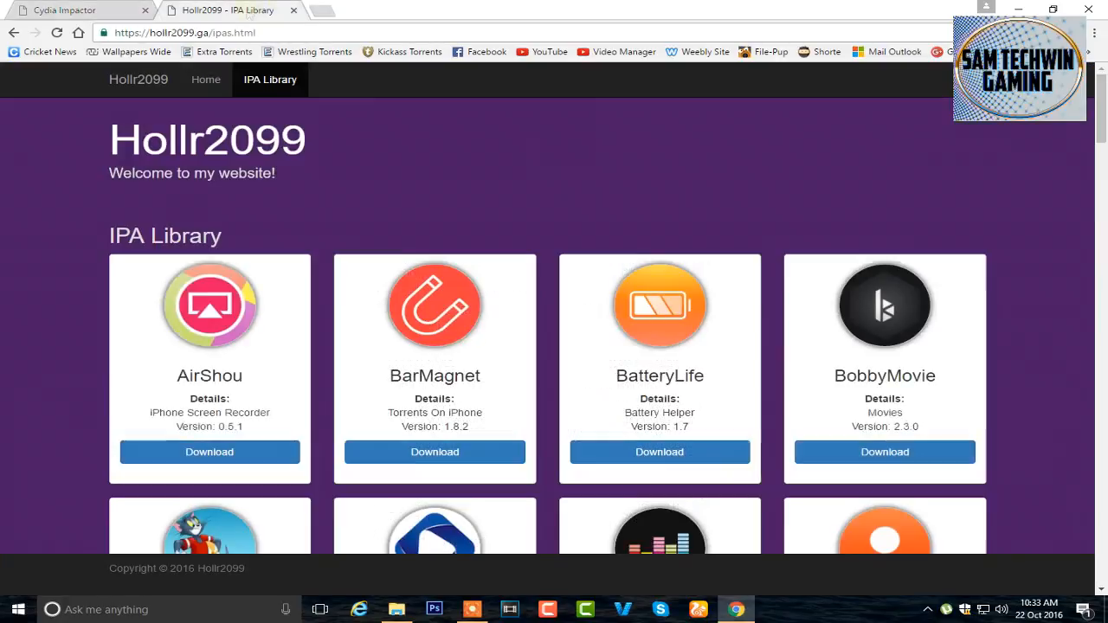
Scroll through the full IPA Library listing, then bring up the downloads folder with the IPA files.
scroll(down, 3)
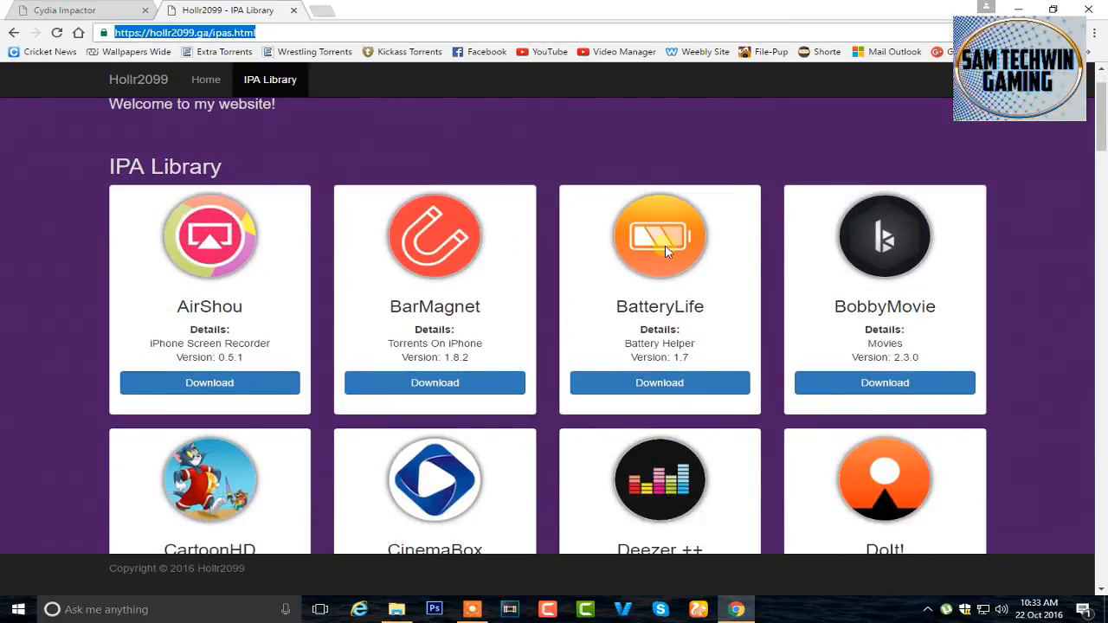
scroll(down, 3)
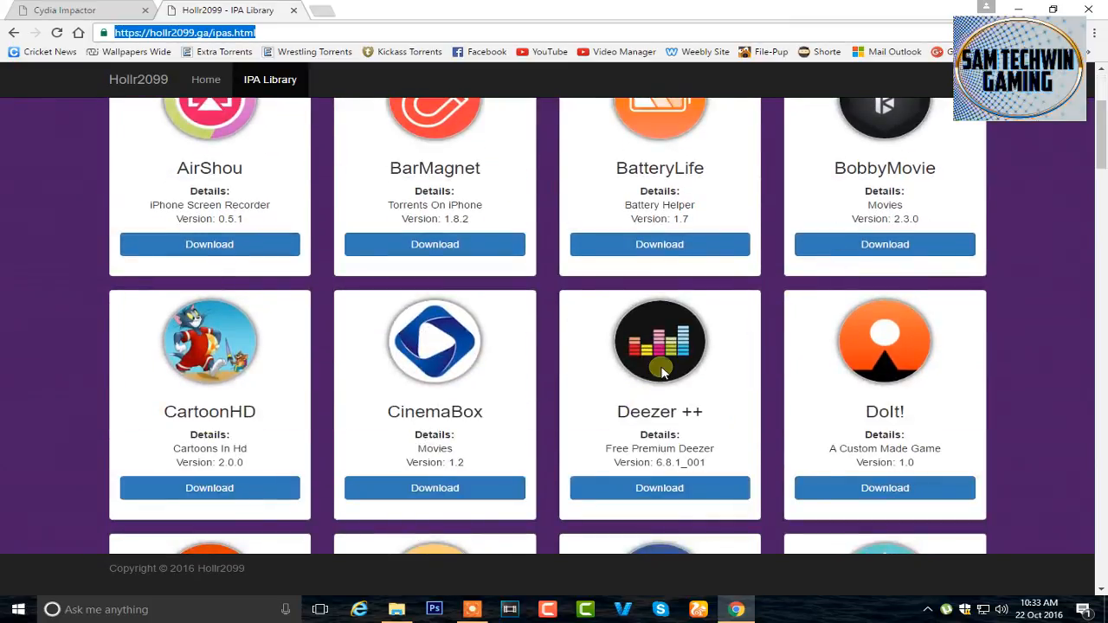
scroll(down, 3)
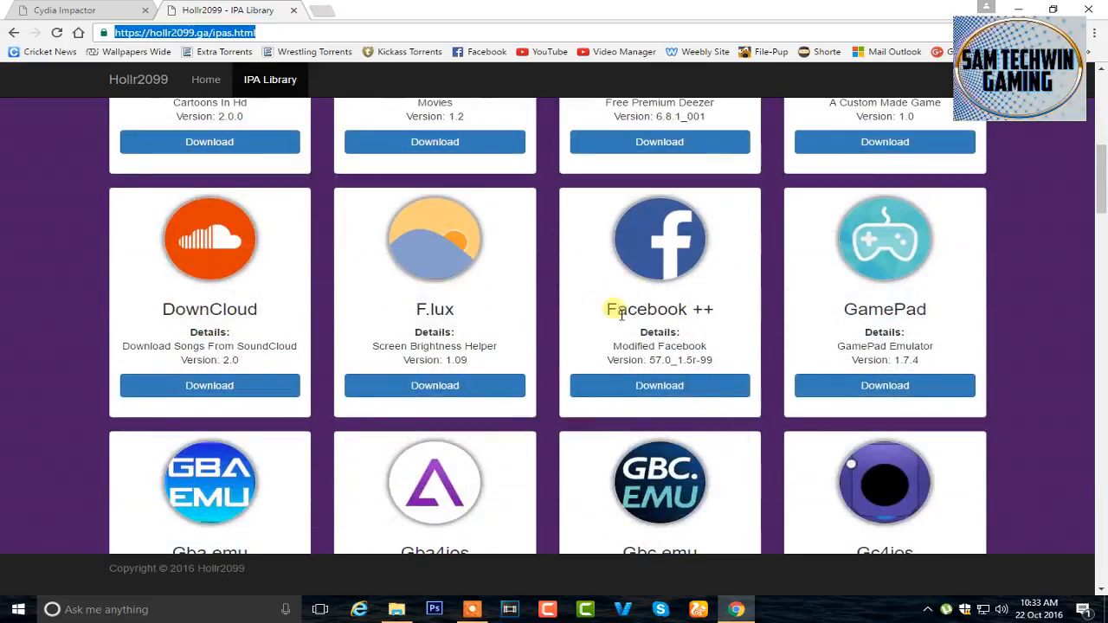
scroll(down, 3)
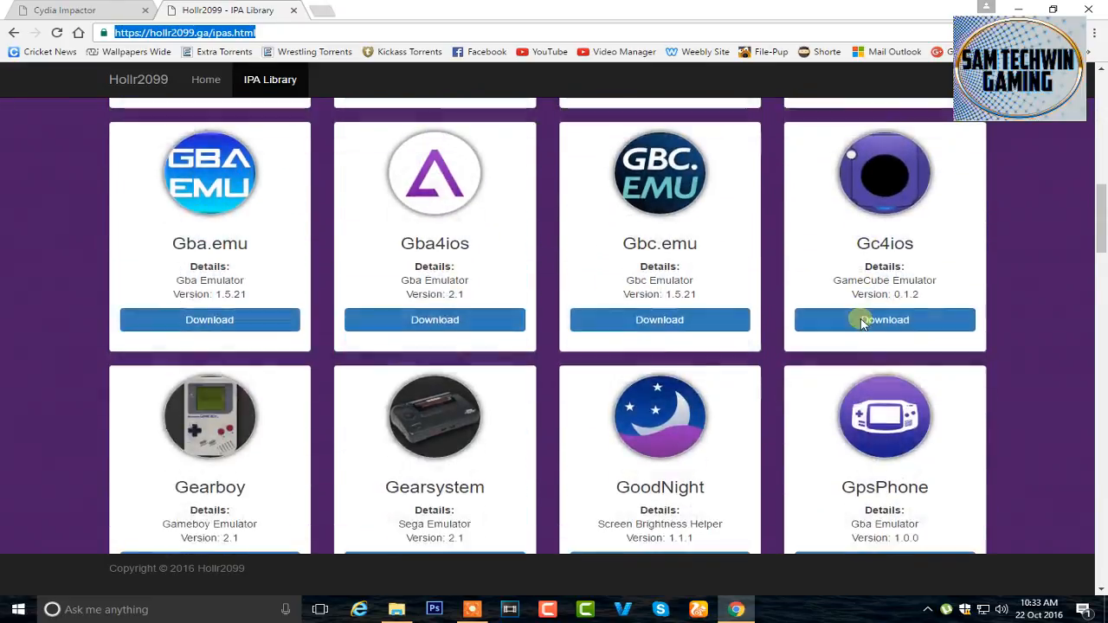
scroll(down, 3)
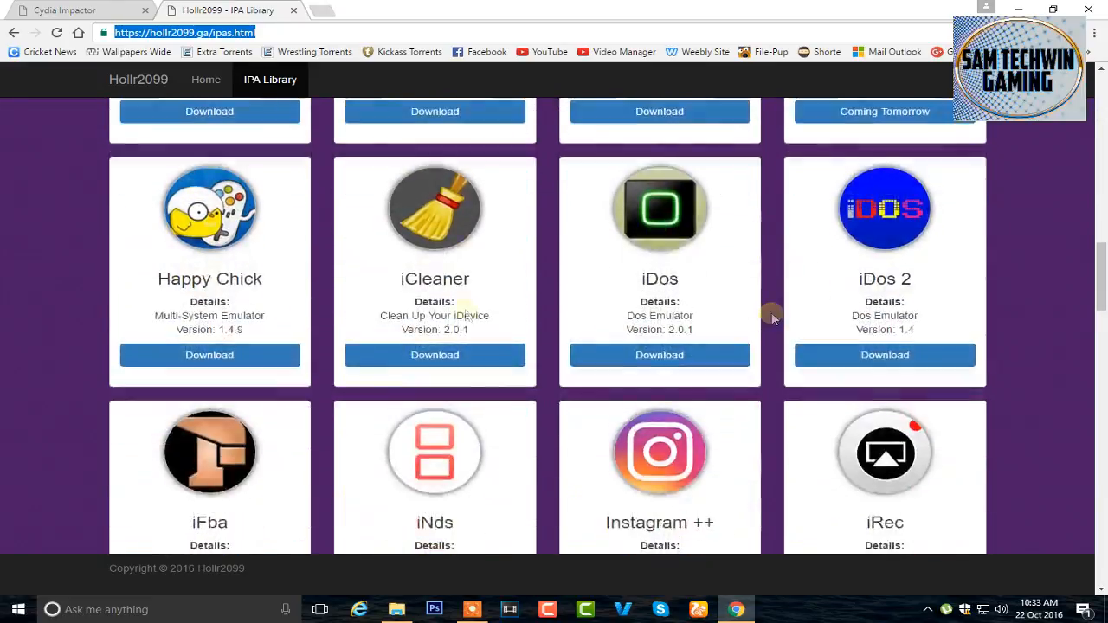
scroll(down, 3)
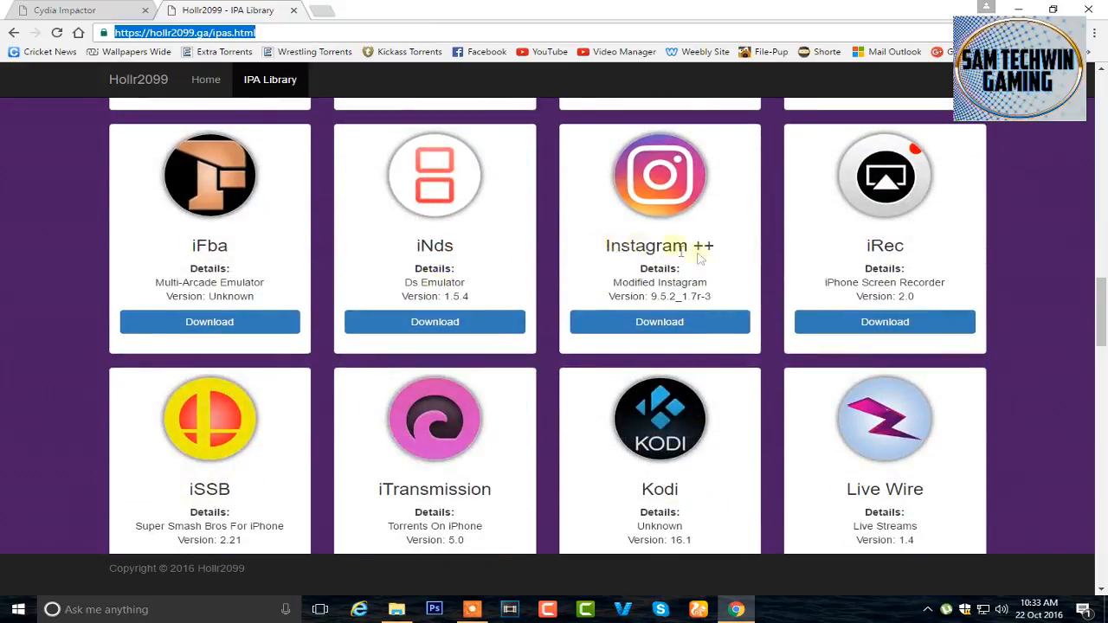
scroll(down, 3)
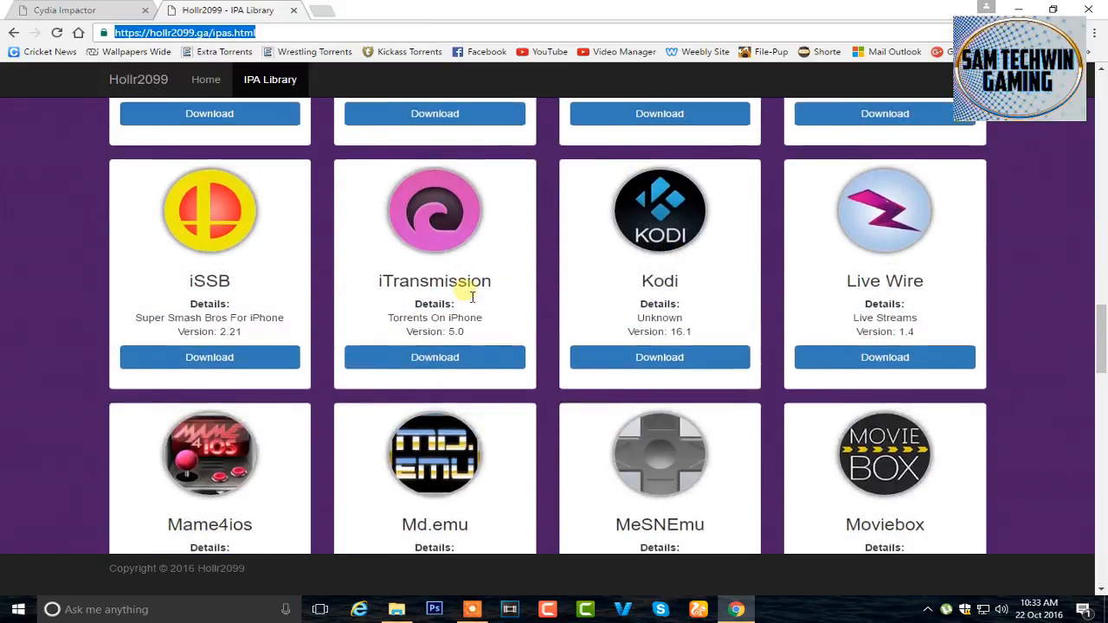
scroll(down, 3)
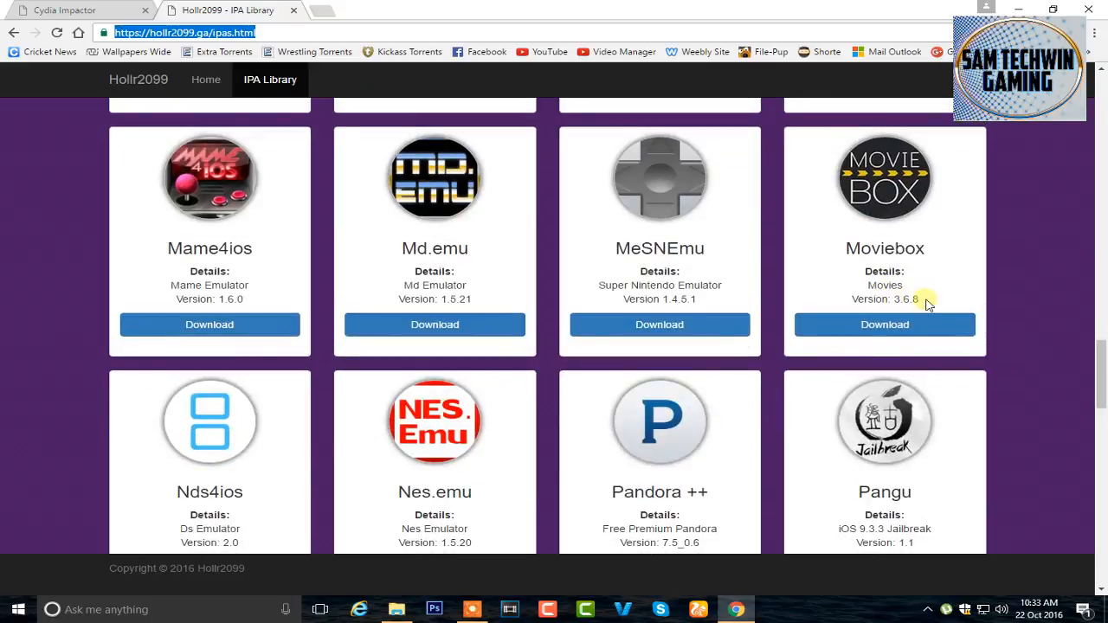
scroll(down, 3)
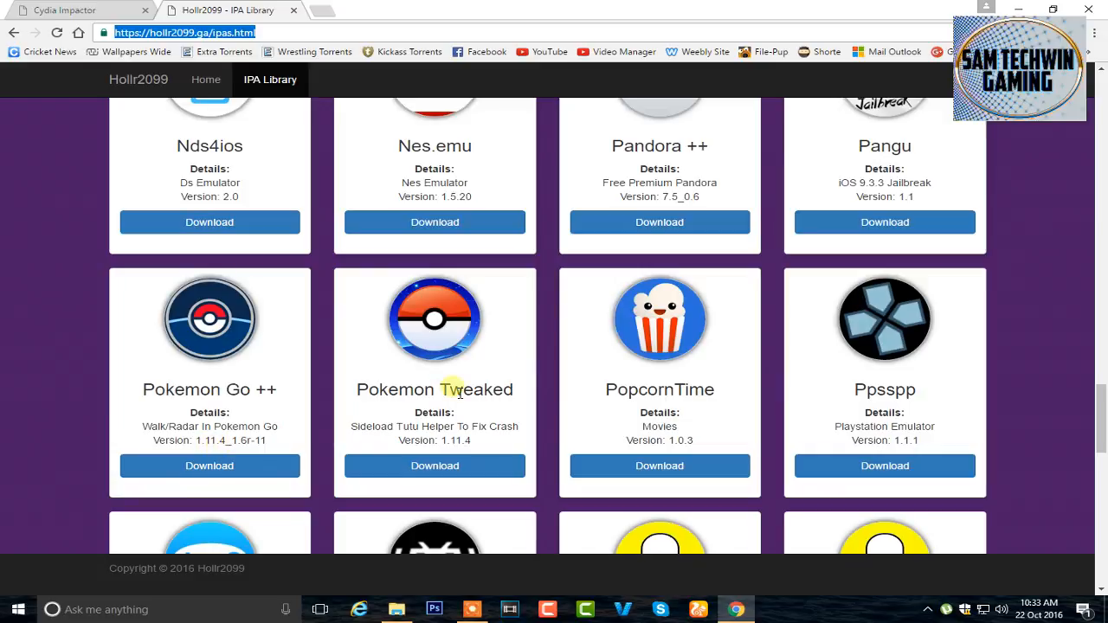
scroll(down, 3)
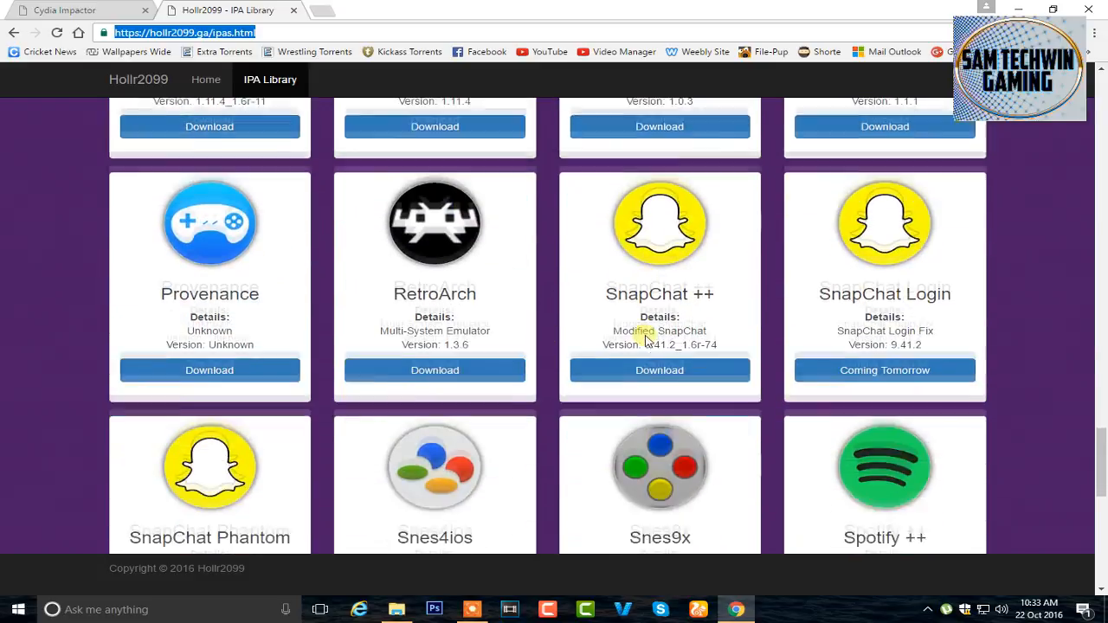
scroll(down, 3)
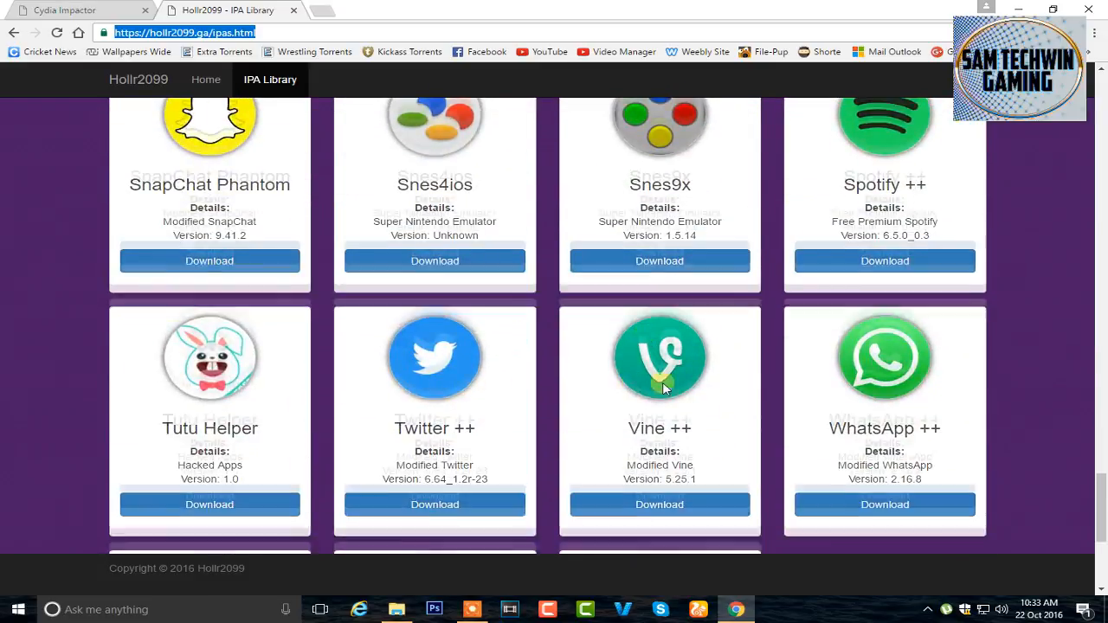
scroll(down, 3)
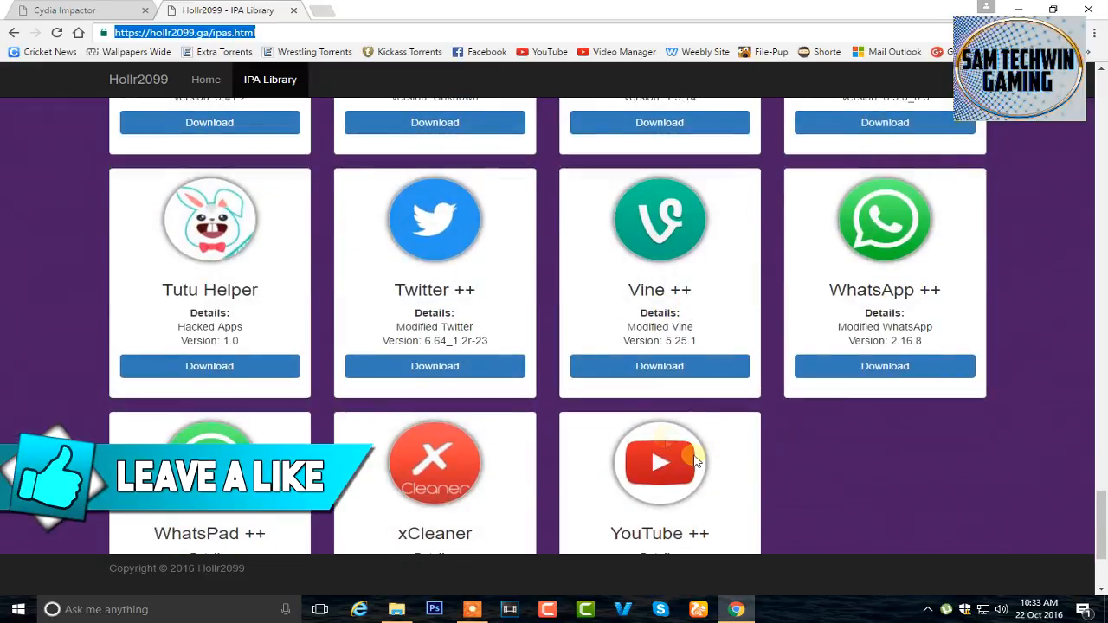
scroll(down, 3)
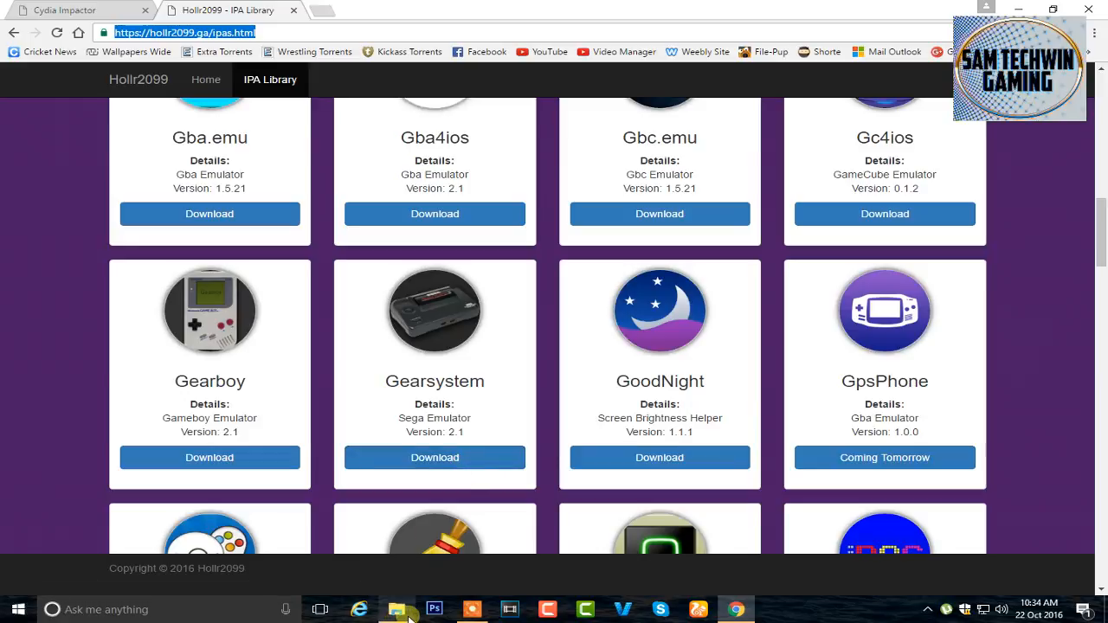
click(398, 610)
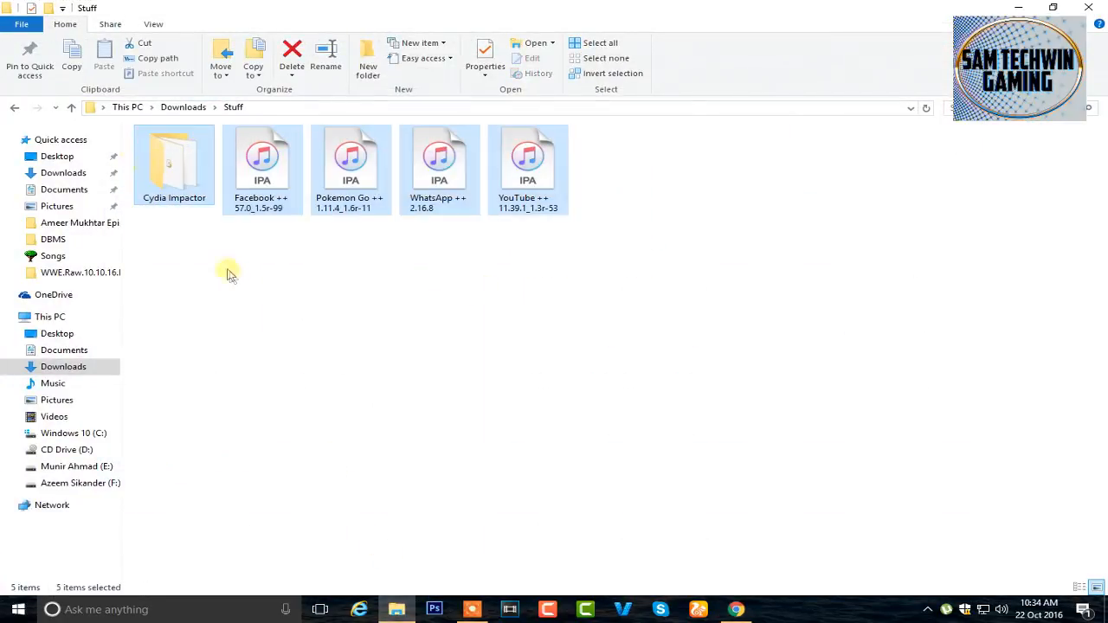
Deselect the files and launch Cydia Impactor from the Stuff folder.
click(251, 256)
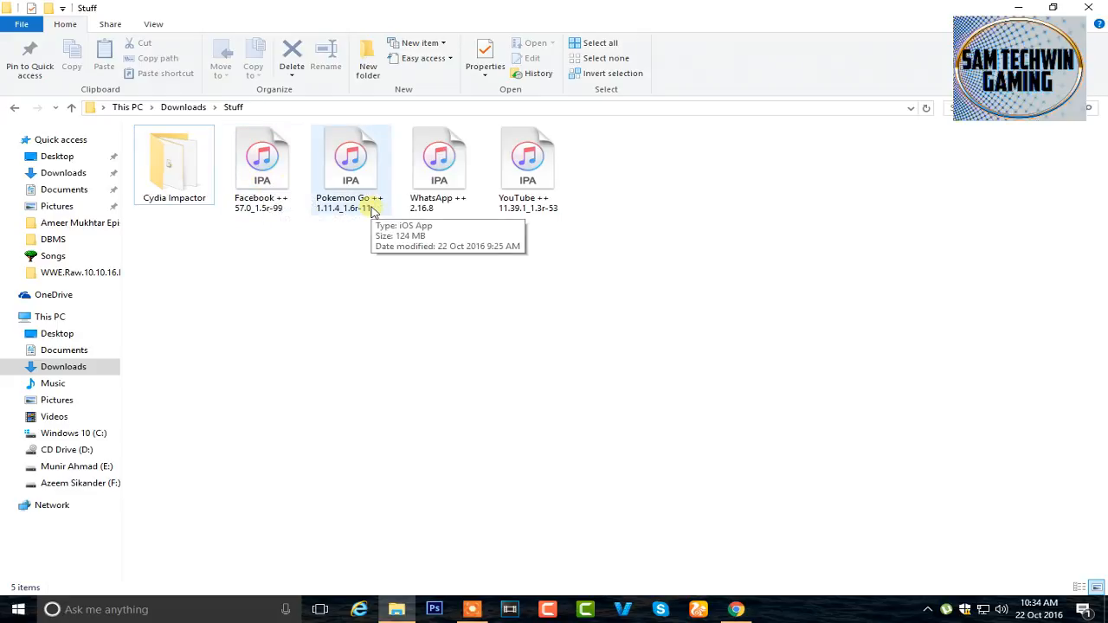
mouse_move(546, 193)
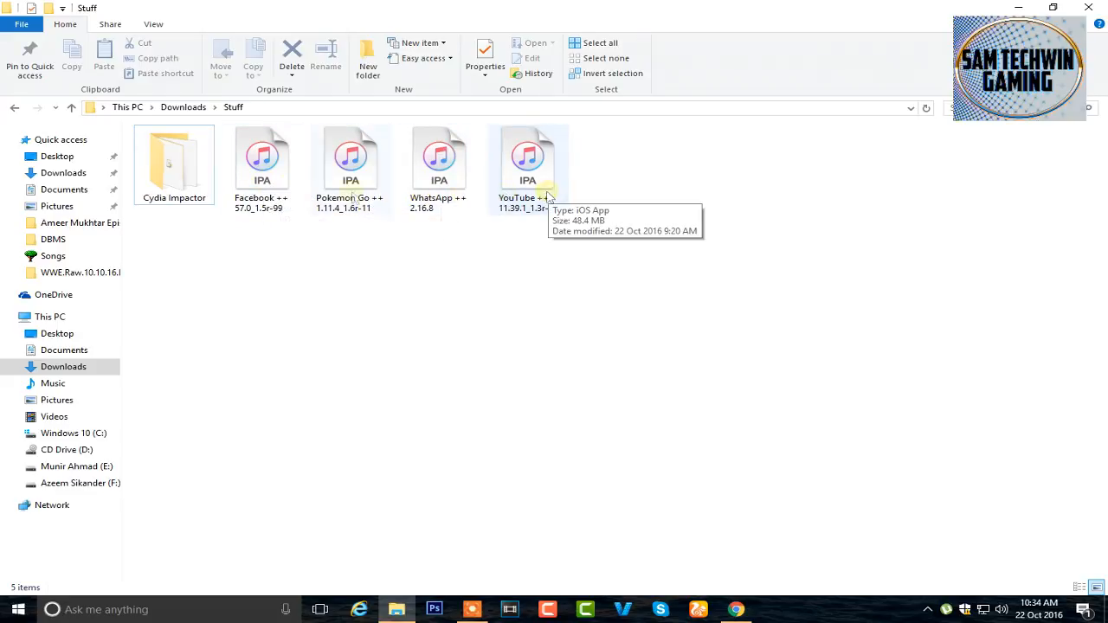
double_click(174, 160)
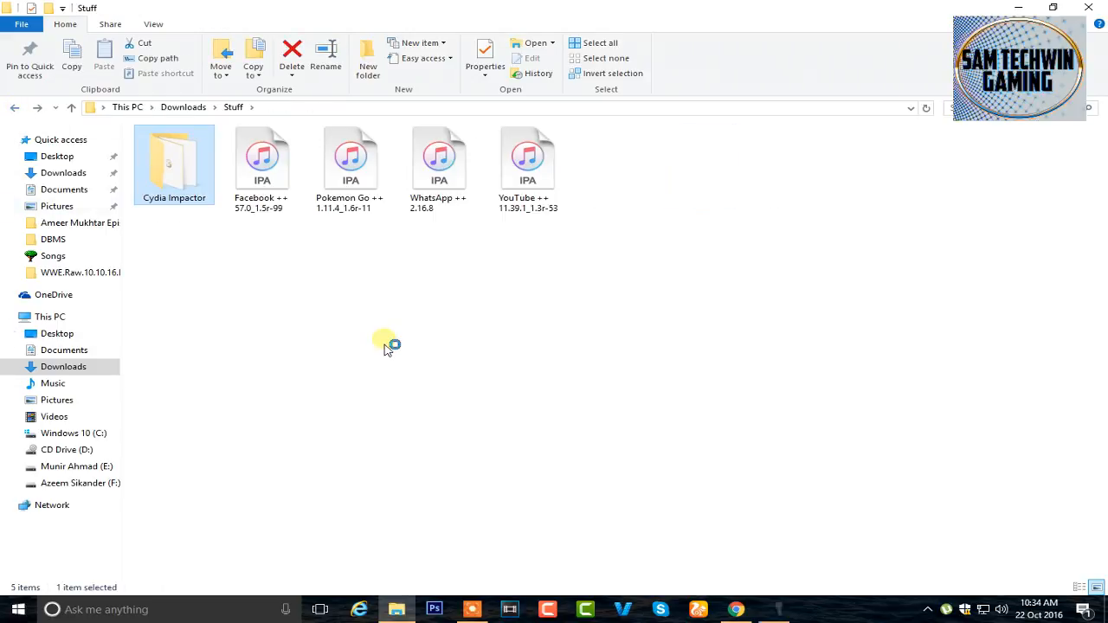
mouse_move(400, 338)
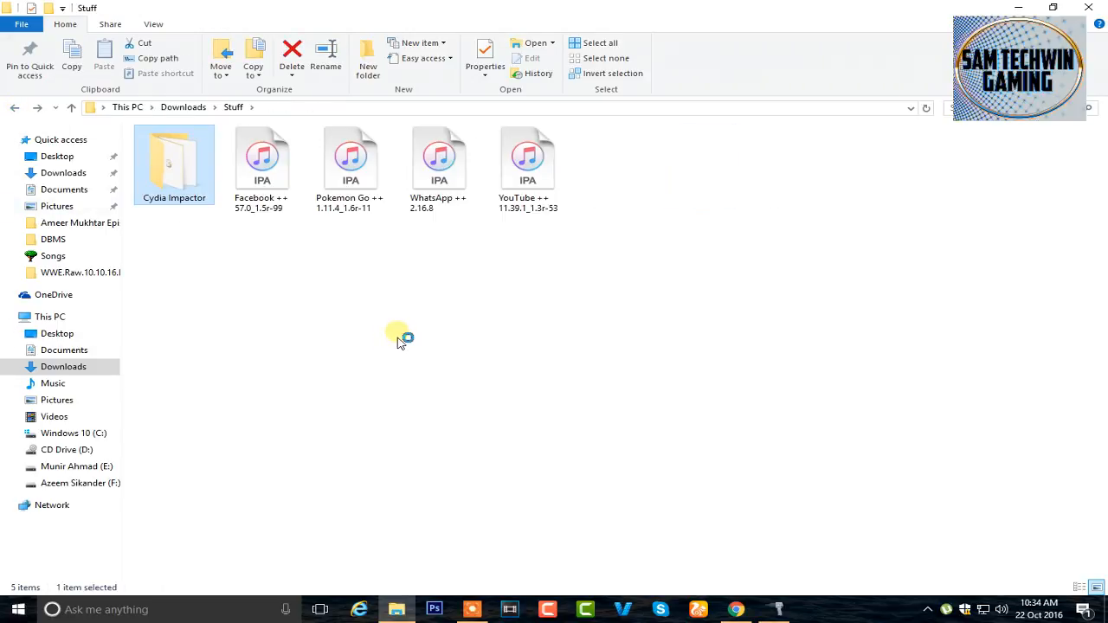
mouse_move(759, 578)
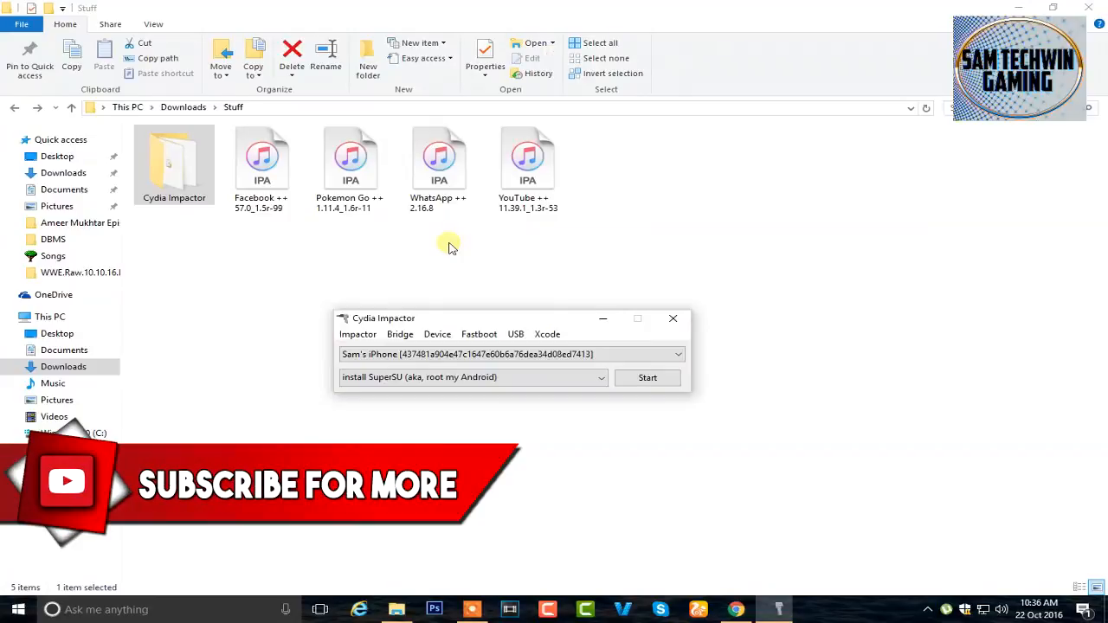
mouse_move(402, 301)
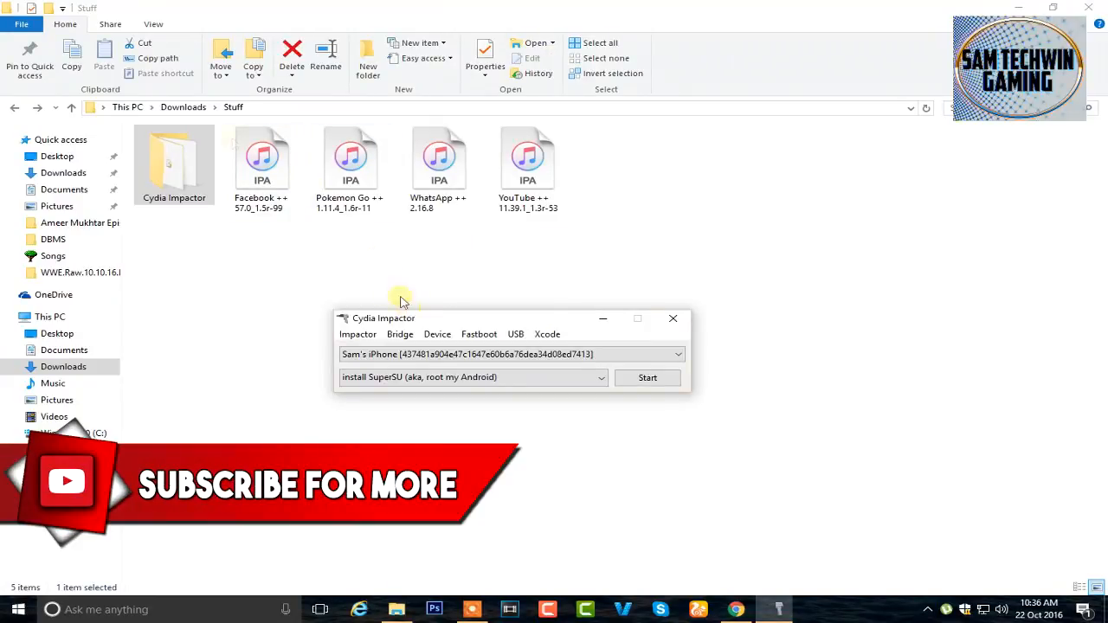
Load the Facebook++ IPA, enter Apple ID username 'tanve' and password, and start the install.
click(647, 377)
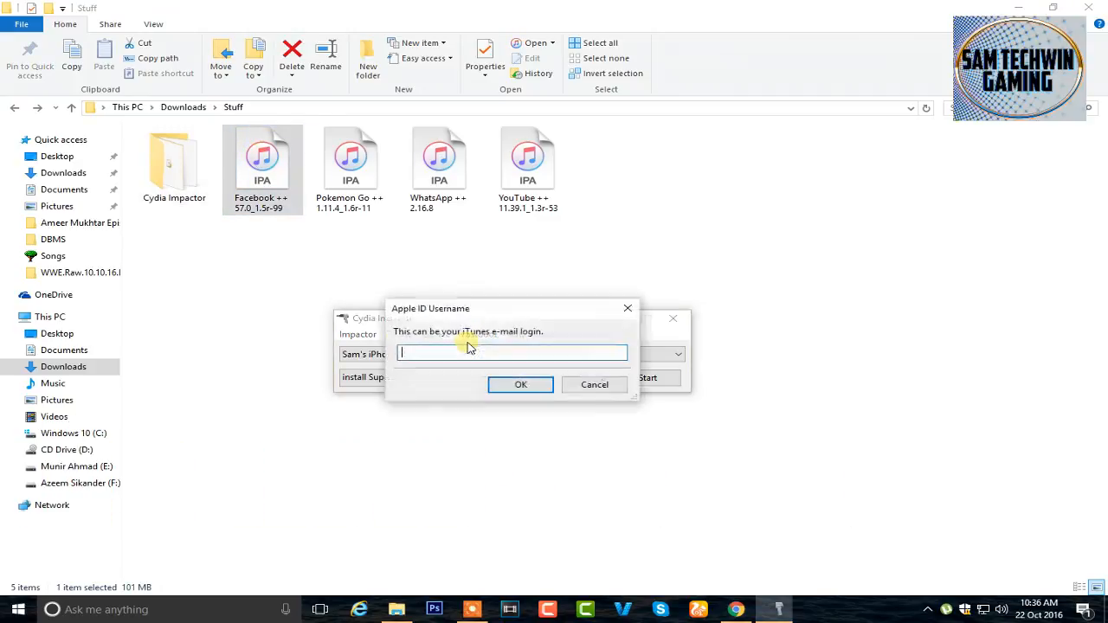
text(tanve)
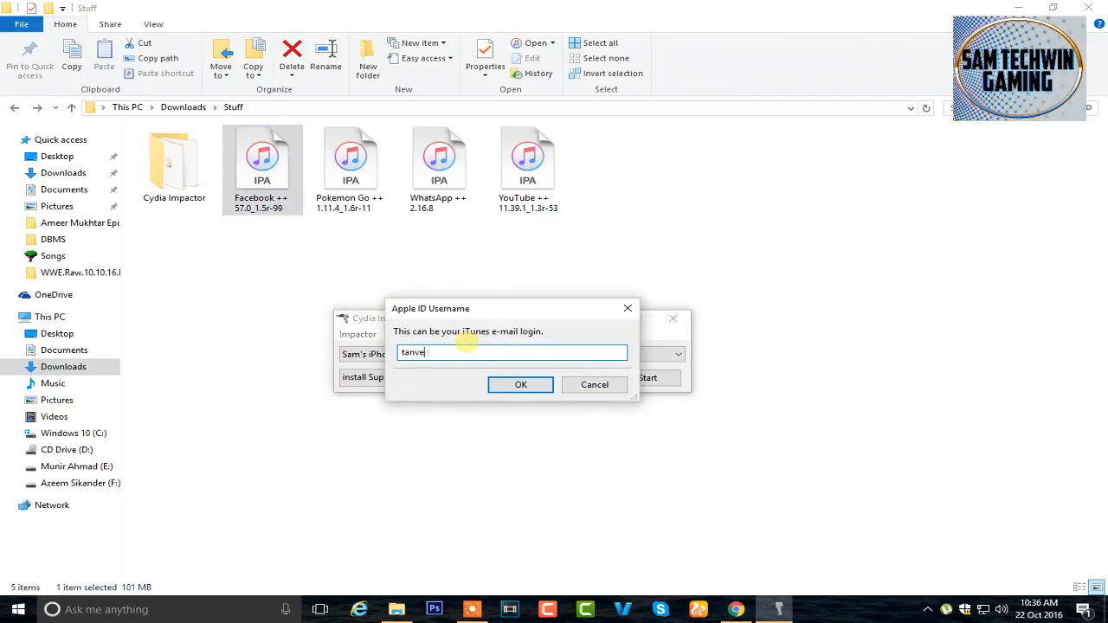
click(520, 384)
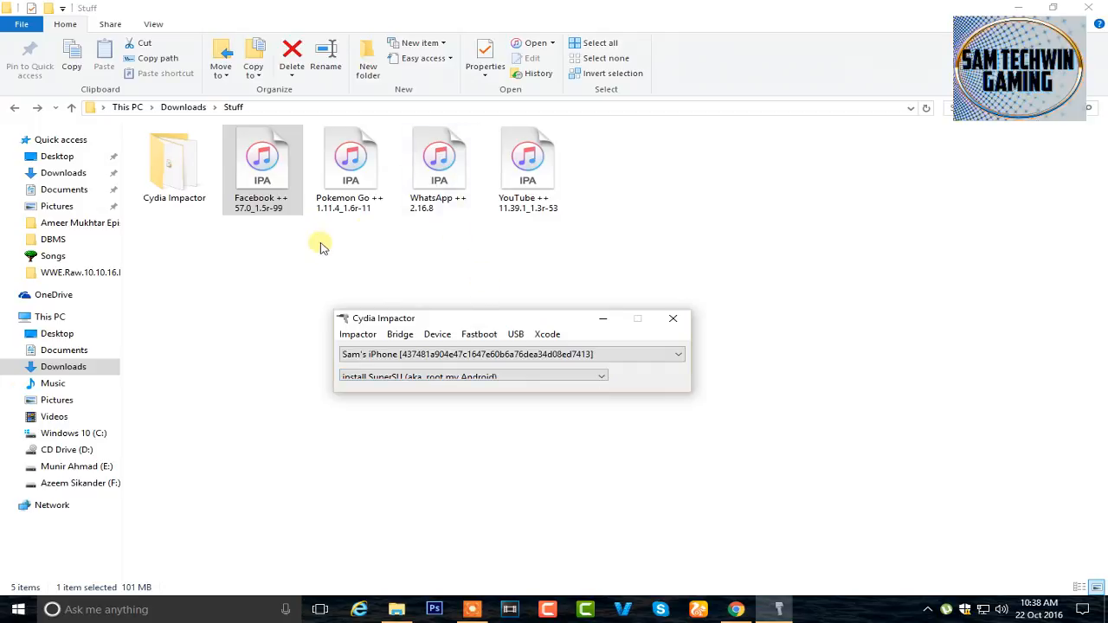
click(526, 165)
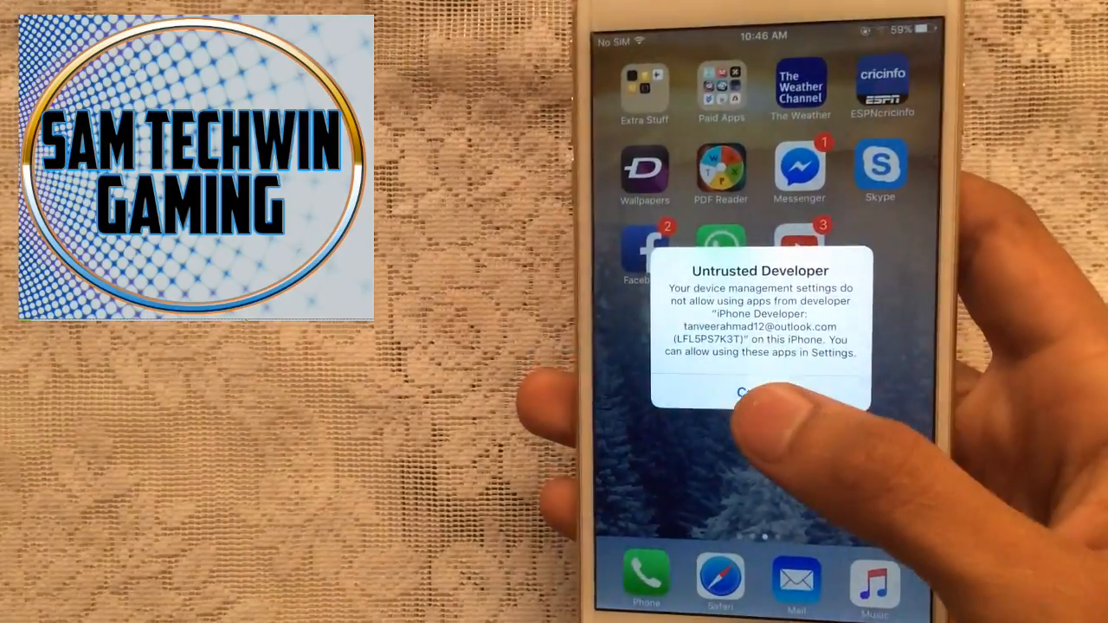
Cancel the Untrusted Developer alert to return to the iPhone home screen.
click(750, 391)
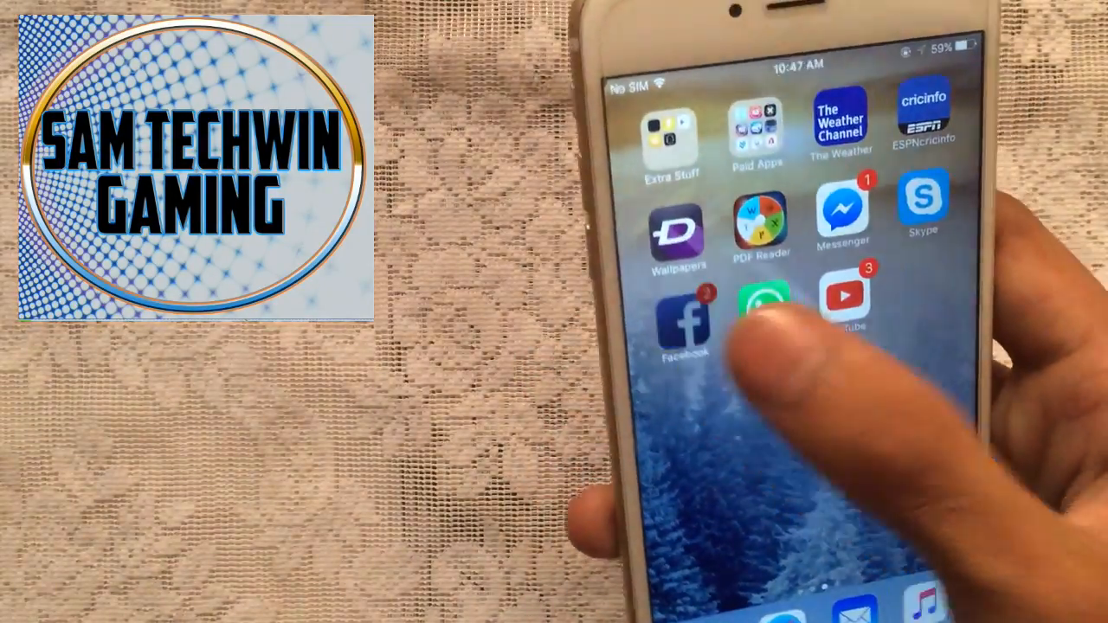
Launch WhatsApp++ and YouTube++, cancelling each follow prompt, ending on YouTube's welcome screen.
click(689, 326)
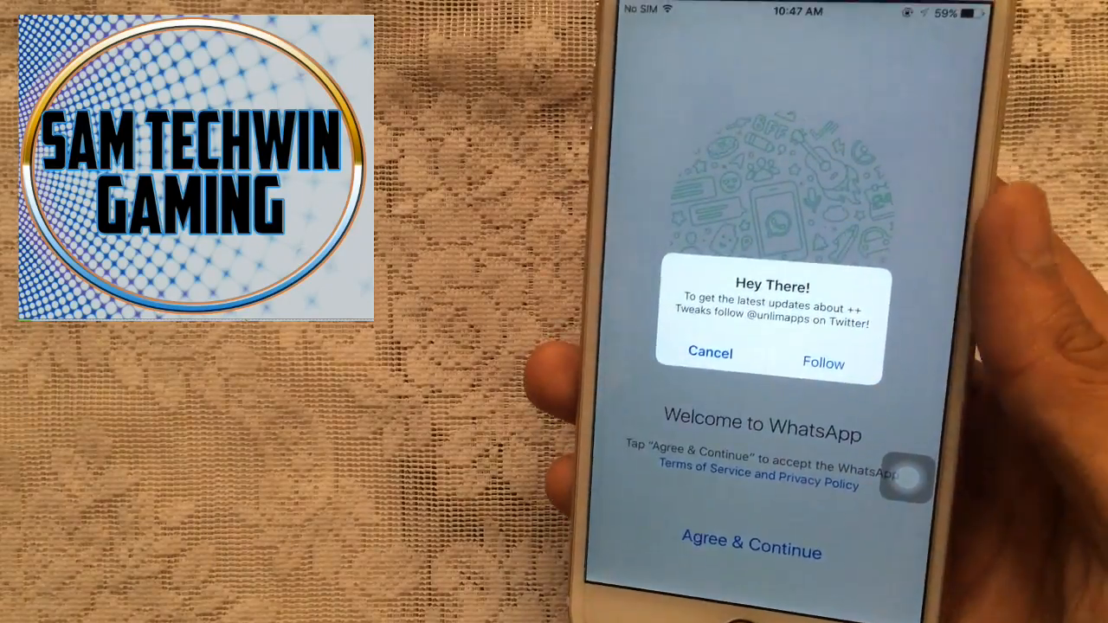
click(907, 478)
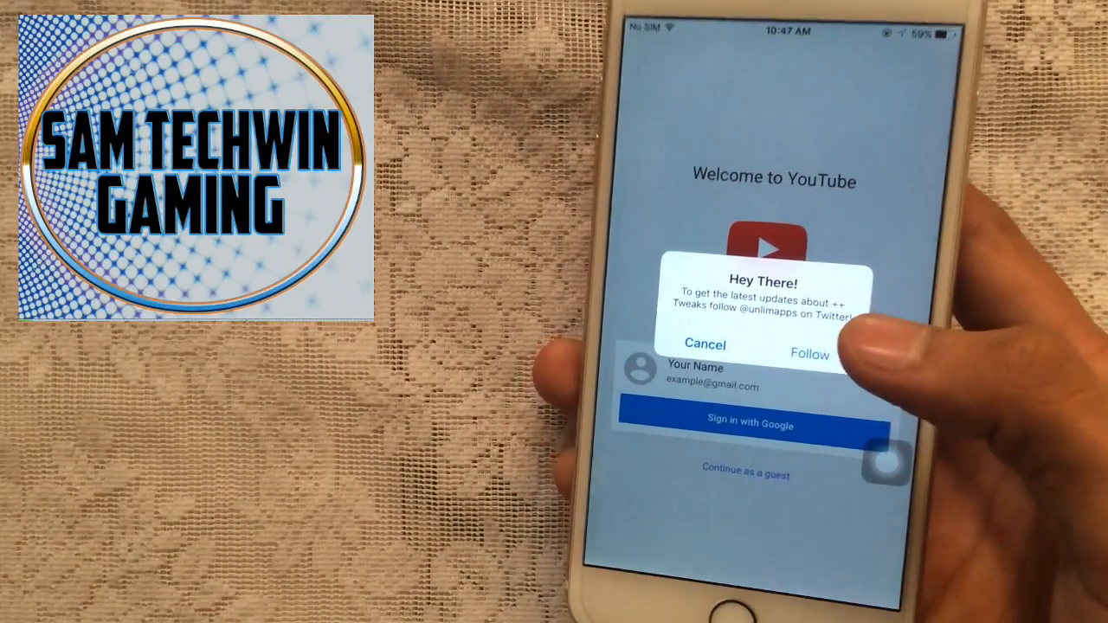
click(705, 345)
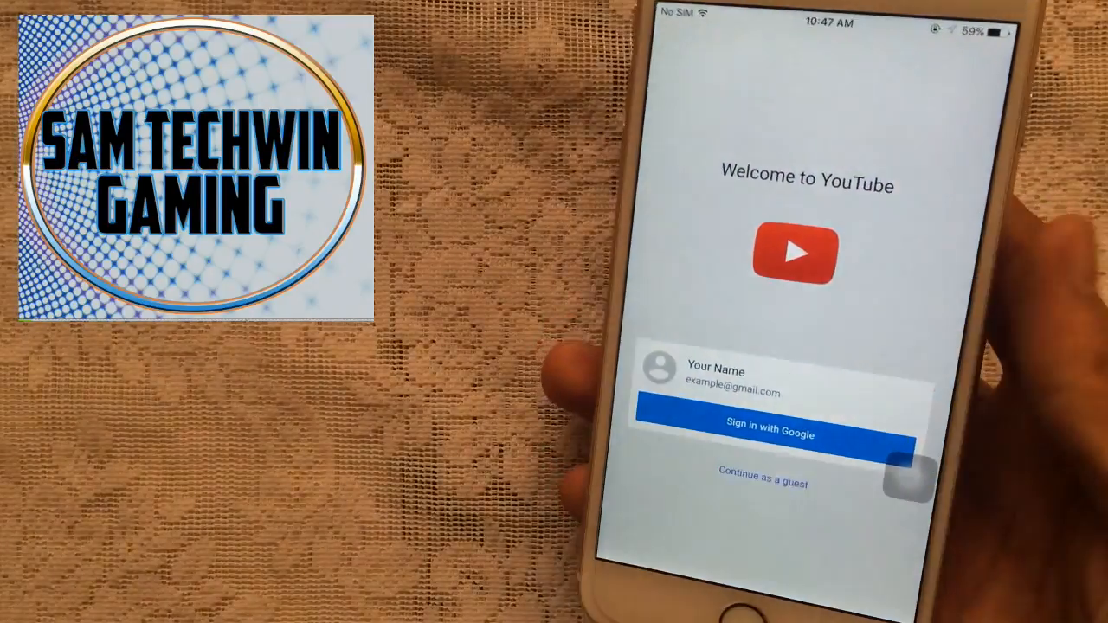